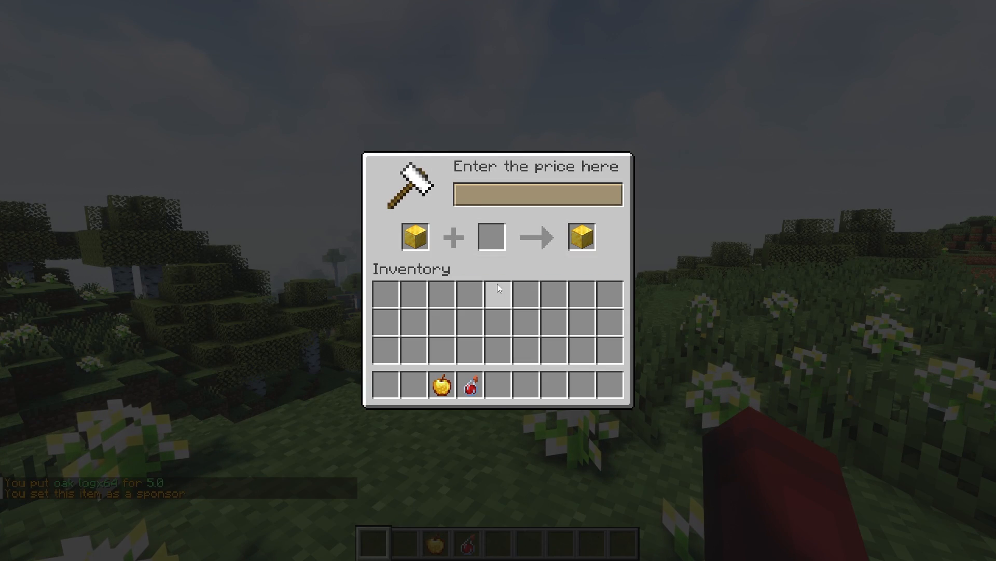
# Put the item up for sale at a price of 50
pyautogui.write('50')
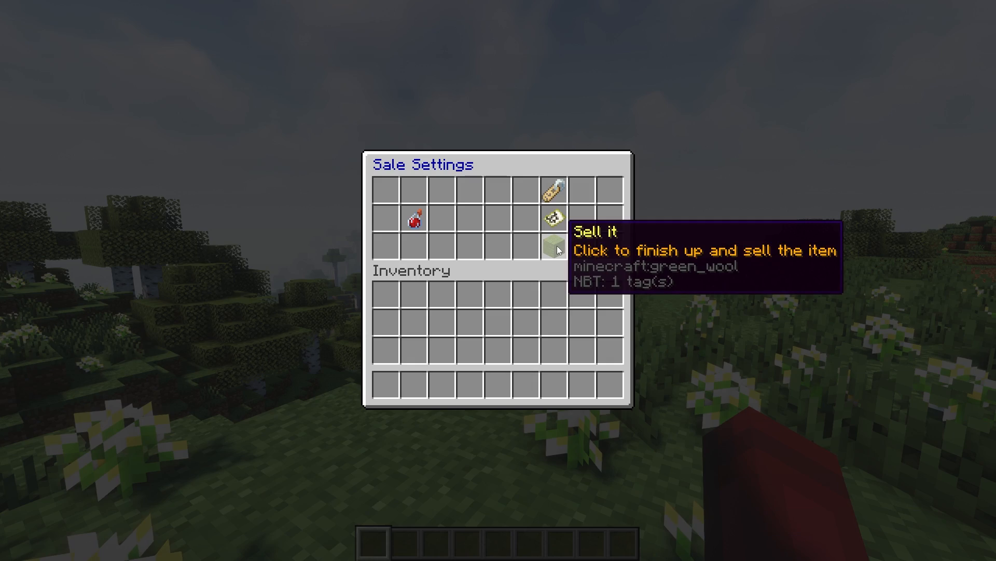
pyautogui.click(550, 247)
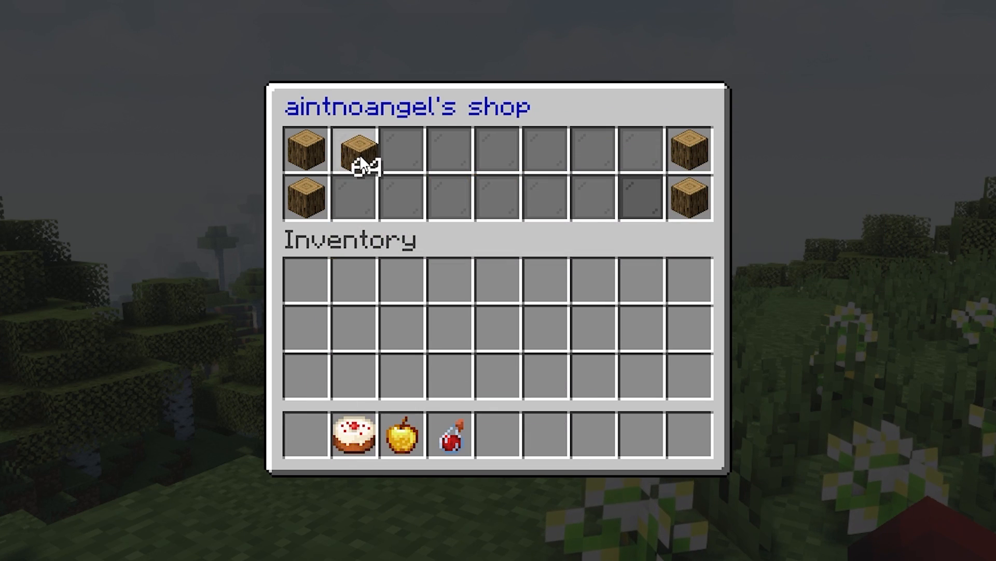
# Sponsor the oak log listing and check the healing-potion shop in the newspaper
pyautogui.click(357, 156)
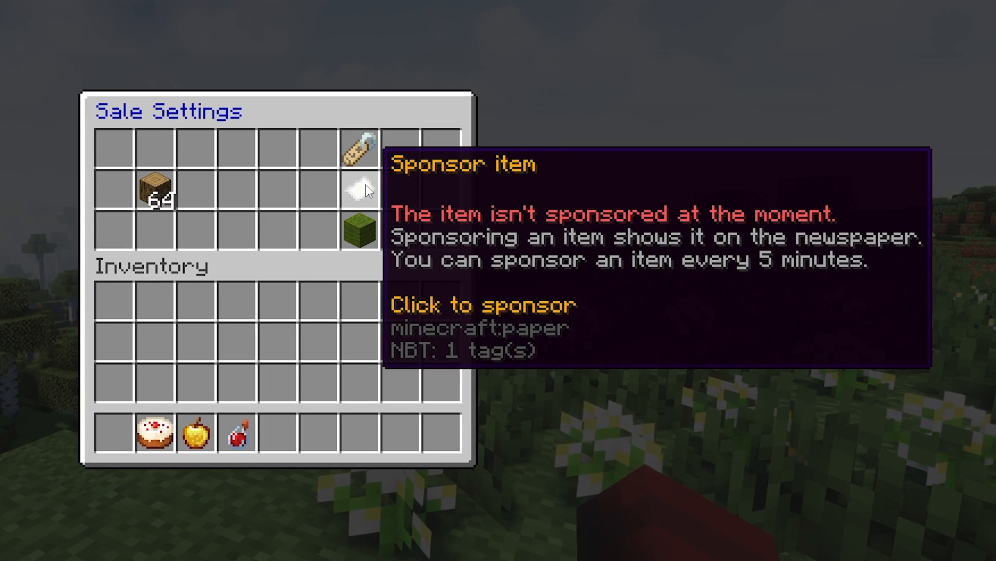
pyautogui.click(362, 189)
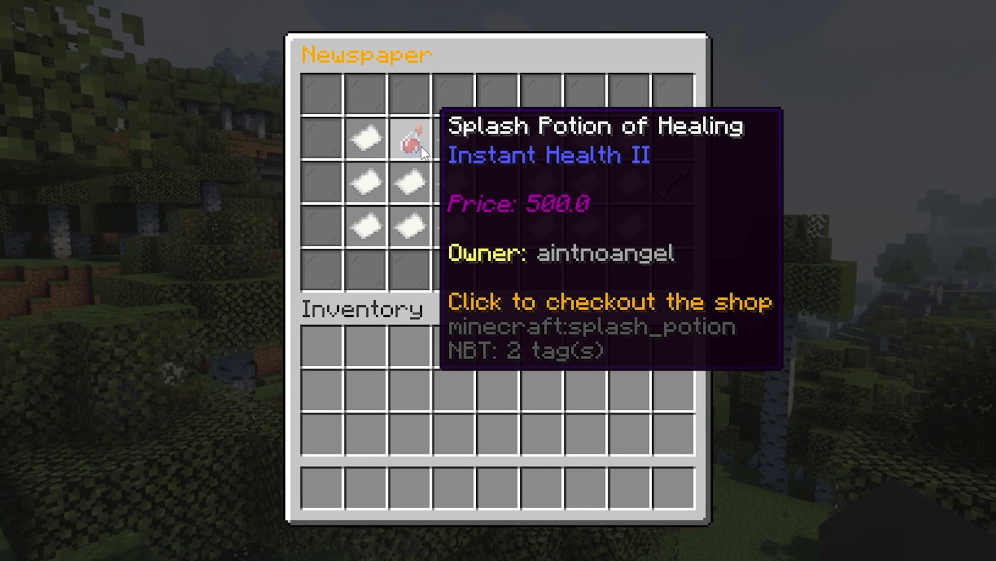
pyautogui.click(410, 141)
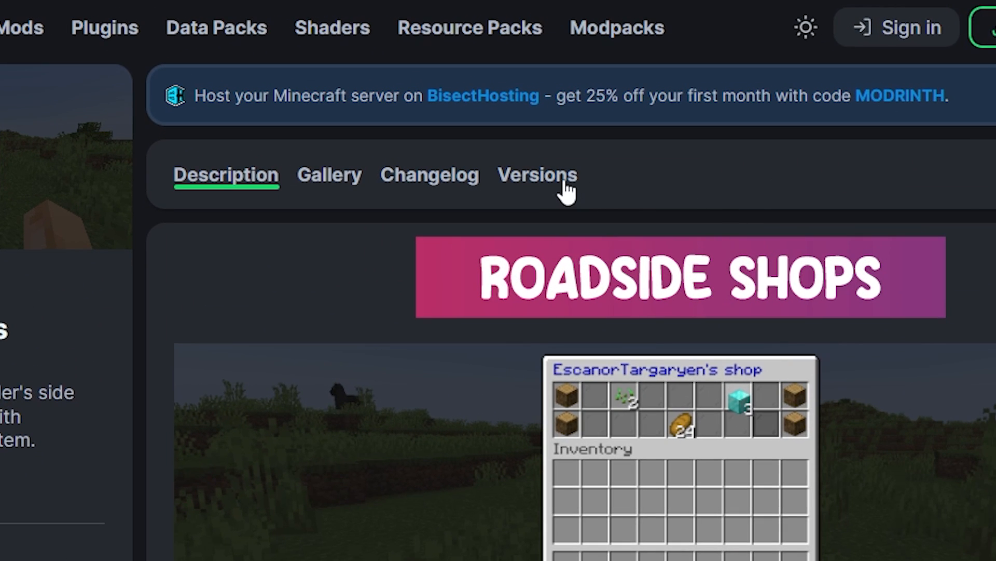
# Download Roadside Shops 1.1.5 for Paper 1.20.4 from the Versions list
pyautogui.click(537, 175)
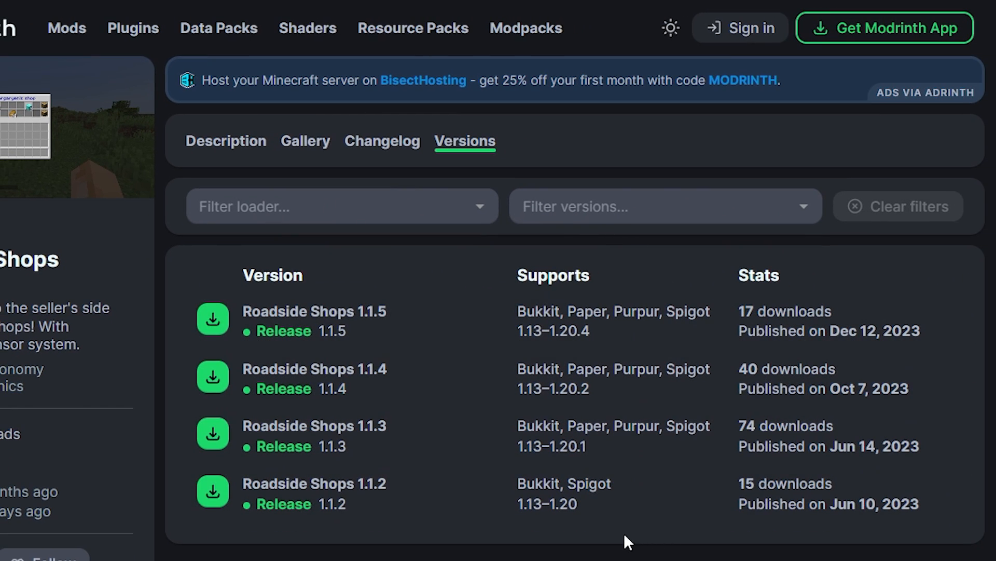
pyautogui.moveTo(213, 319)
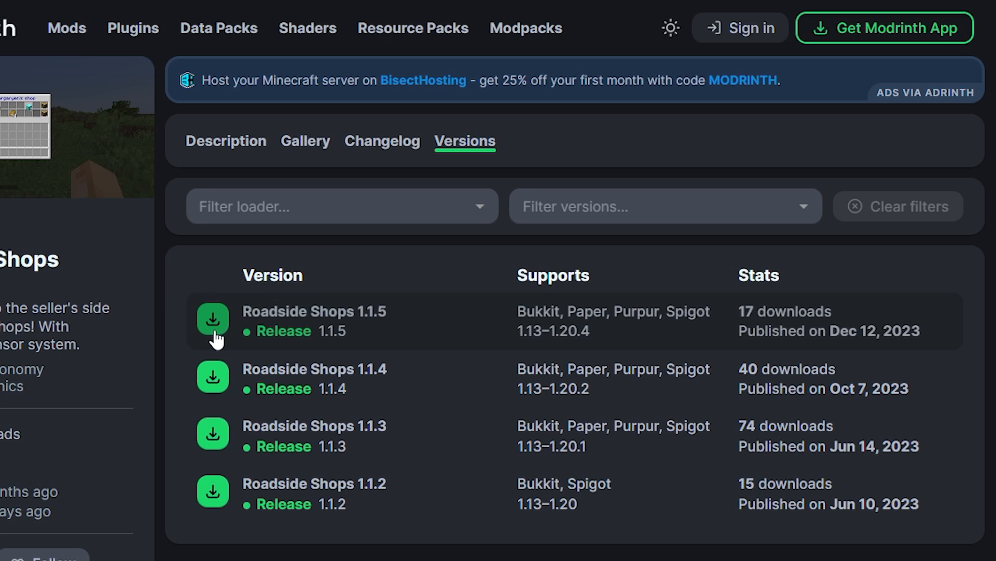
pyautogui.click(213, 319)
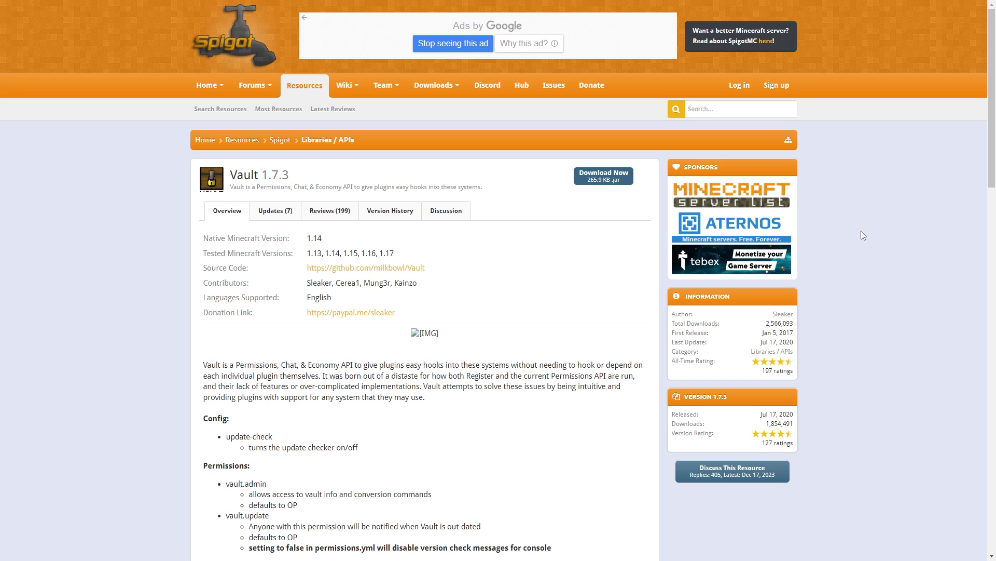
# Download the Vault 1.7.3 jar from its SpigotMC resource page
pyautogui.scroll(-3)
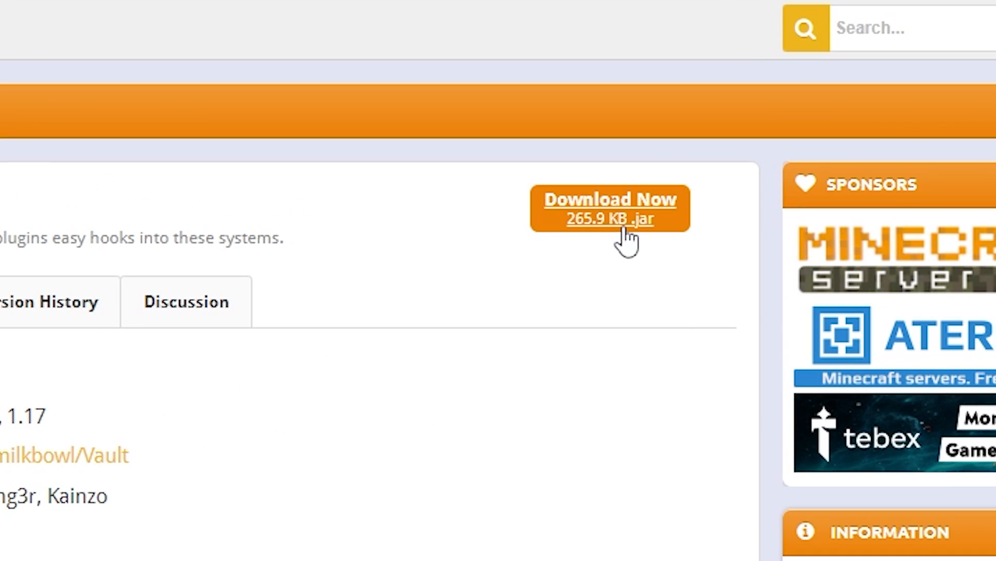
pyautogui.click(608, 207)
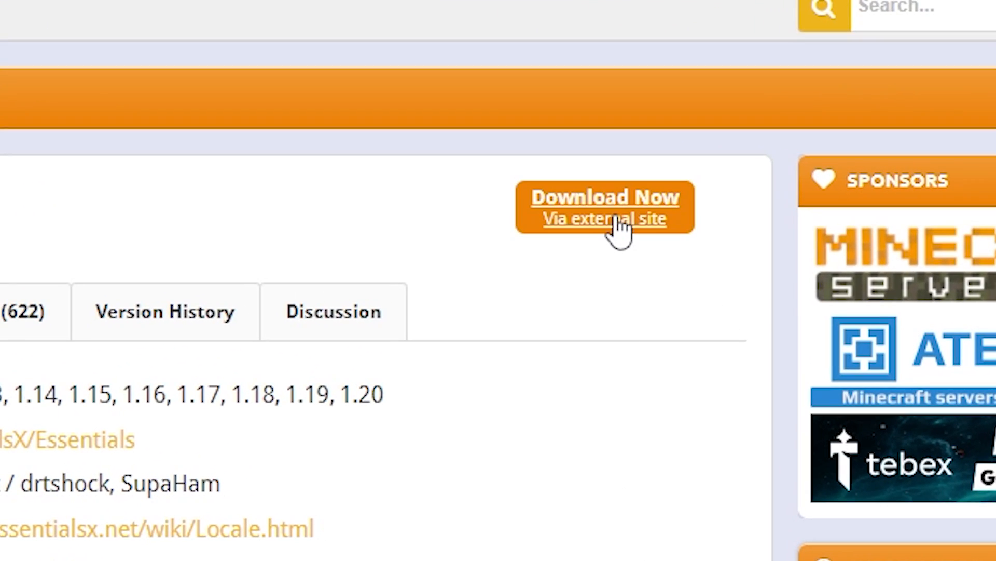
# Download the stable EssentialsX 2.20.1 core jar externally and move the plugin jars to the desktop
pyautogui.click(604, 206)
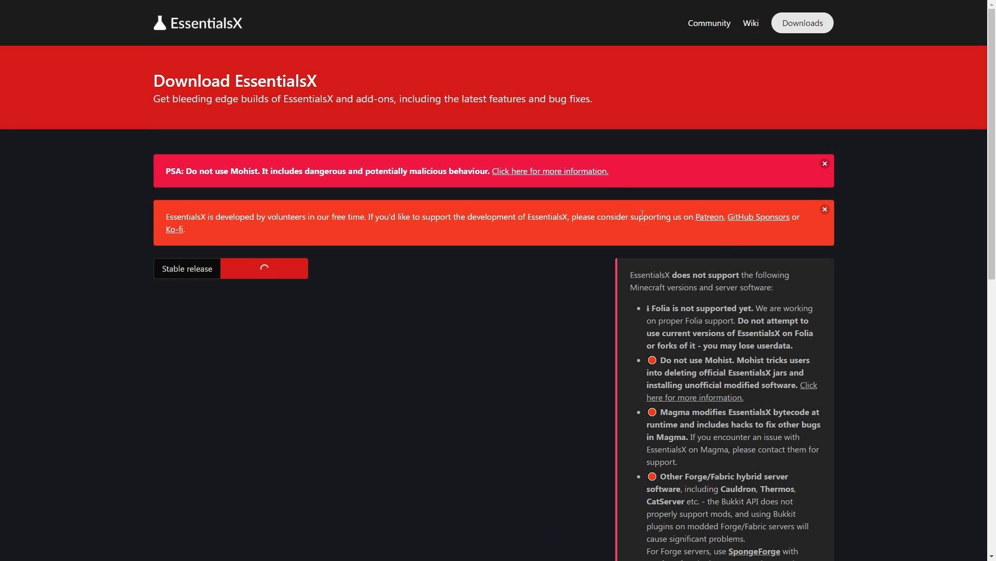
pyautogui.click(263, 268)
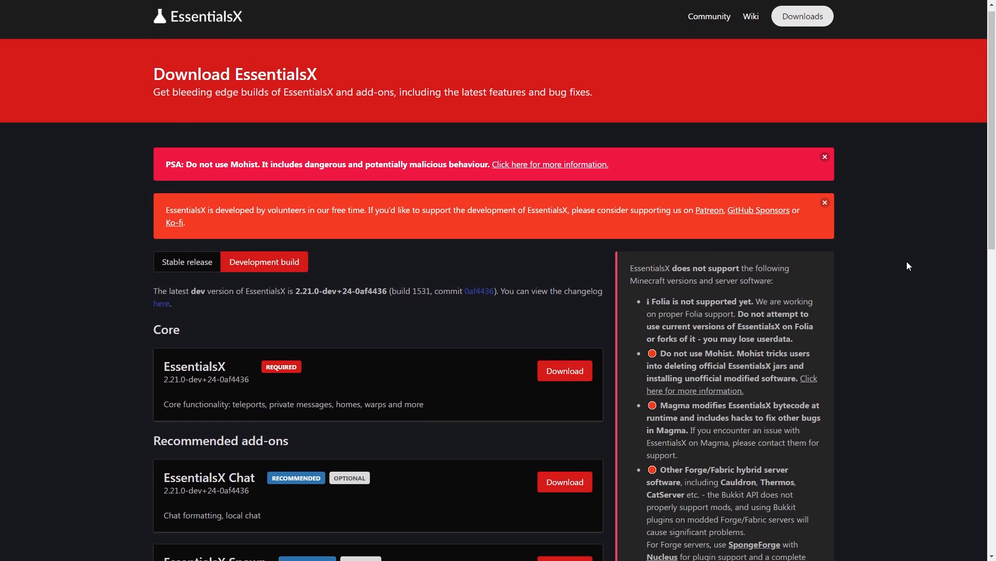
pyautogui.scroll(-3)
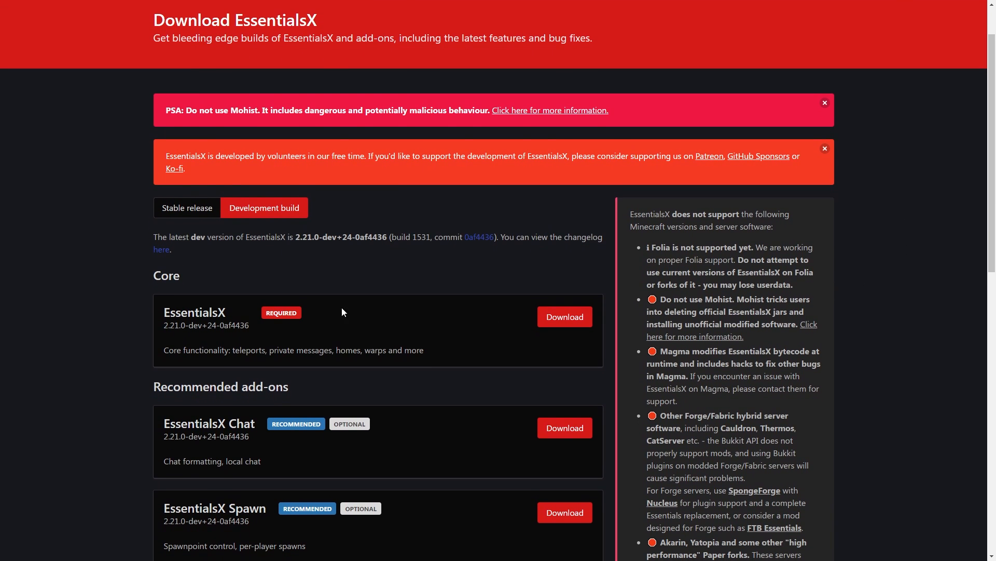
pyautogui.click(187, 208)
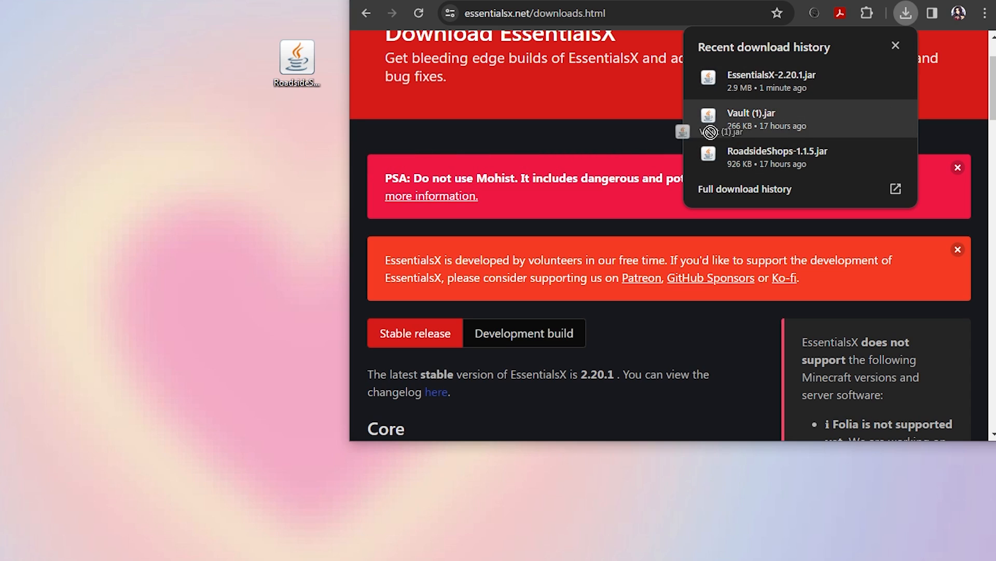
pyautogui.moveTo(750, 119); pyautogui.dragTo(296, 135)
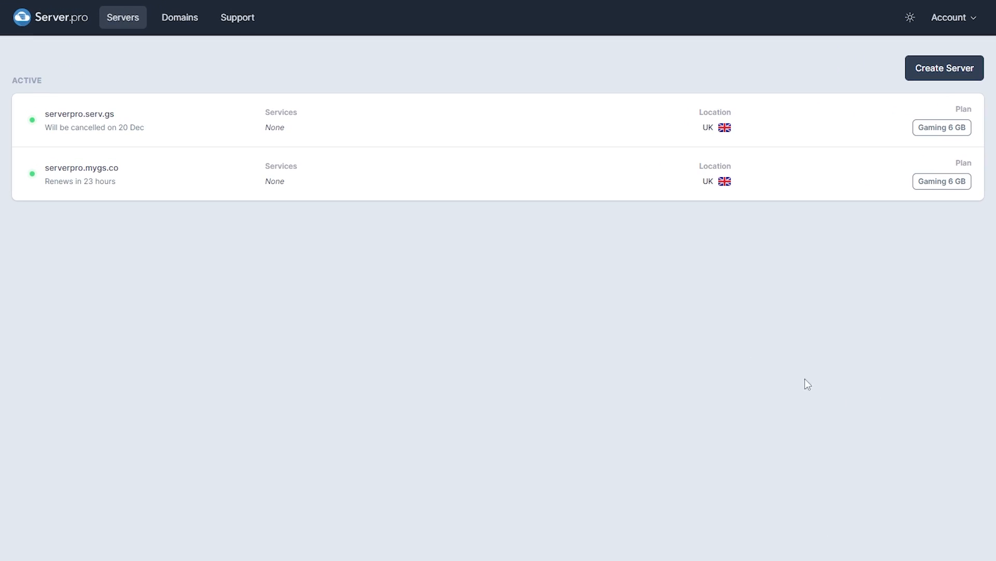
pyautogui.moveTo(627, 184)
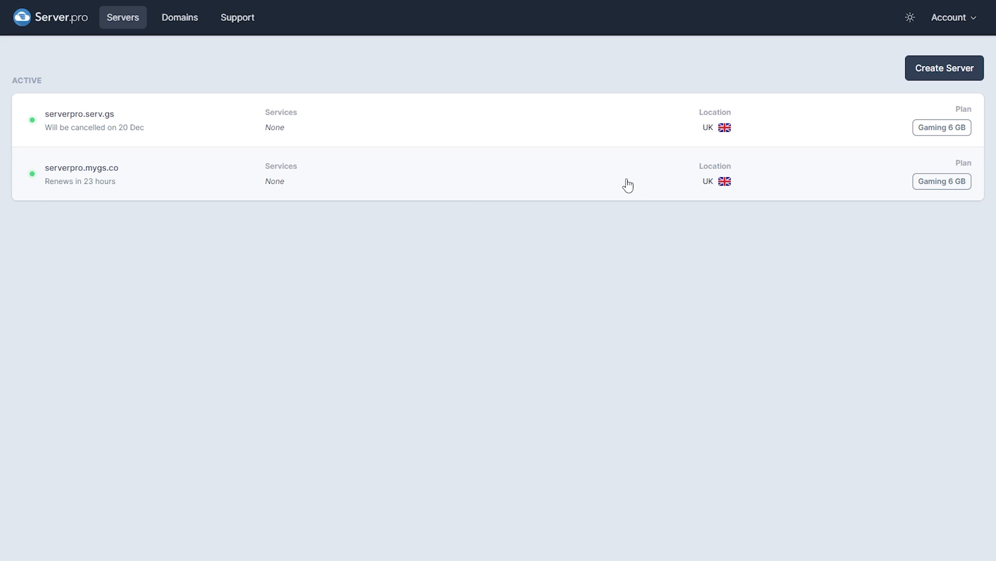
# Start a new service on the server and choose Paper as its type
pyautogui.click(81, 174)
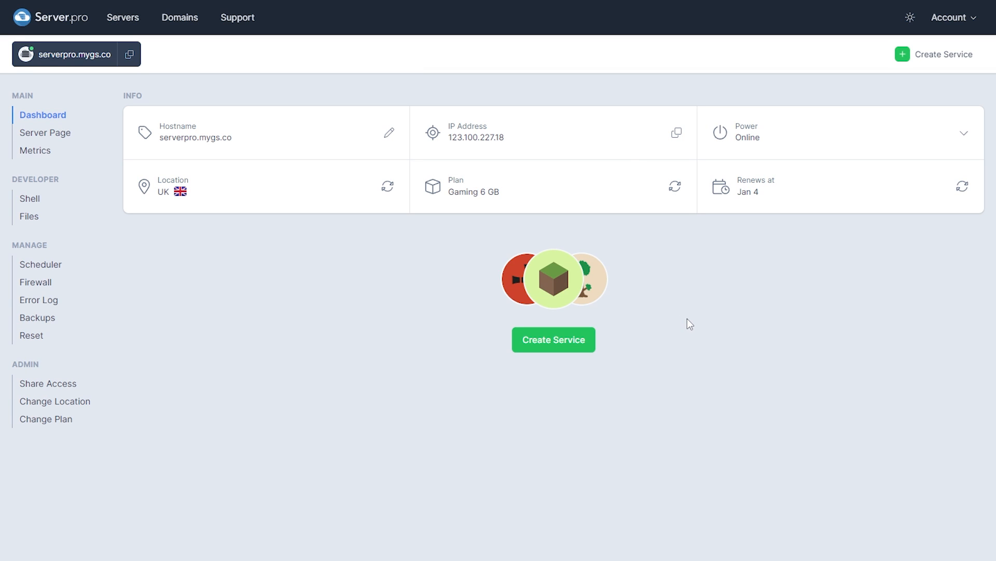
pyautogui.click(553, 339)
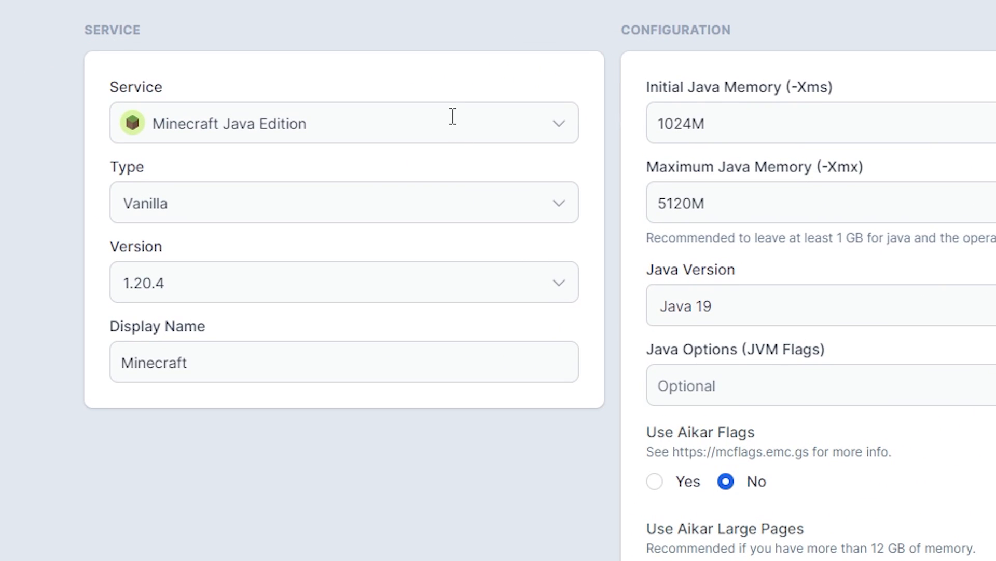
pyautogui.click(343, 202)
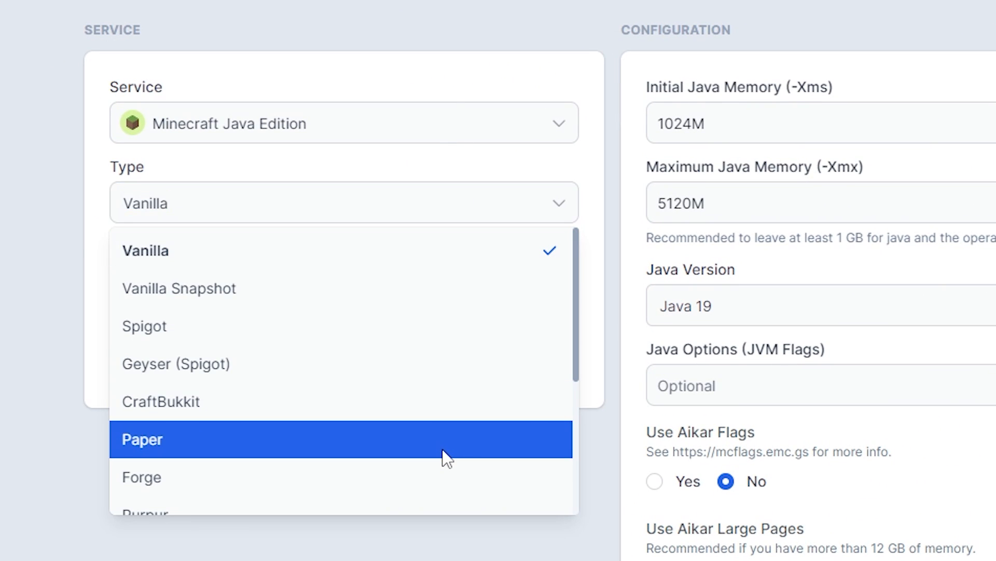
pyautogui.click(141, 440)
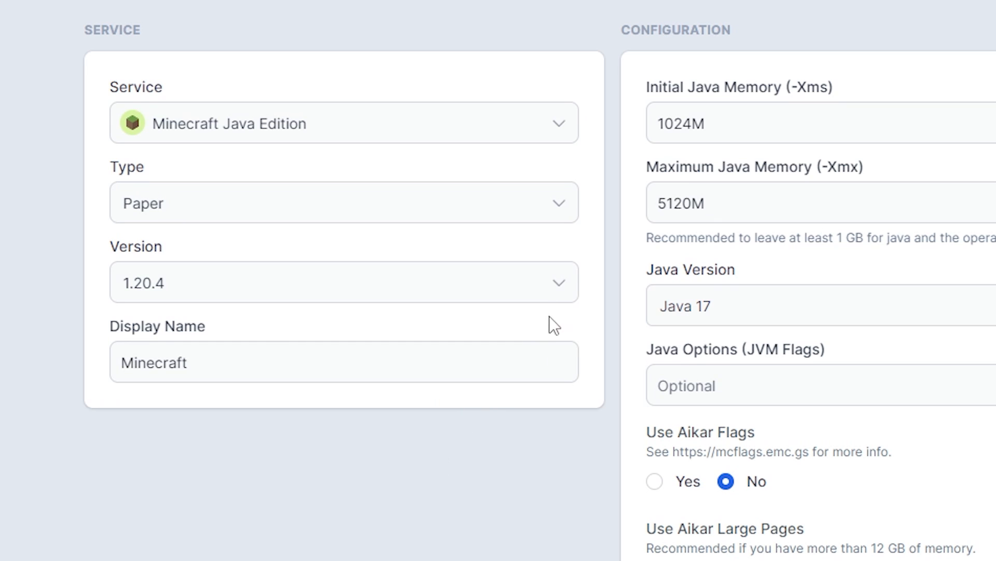
# Keep version 1.20.4 and create the Paper service
pyautogui.click(343, 281)
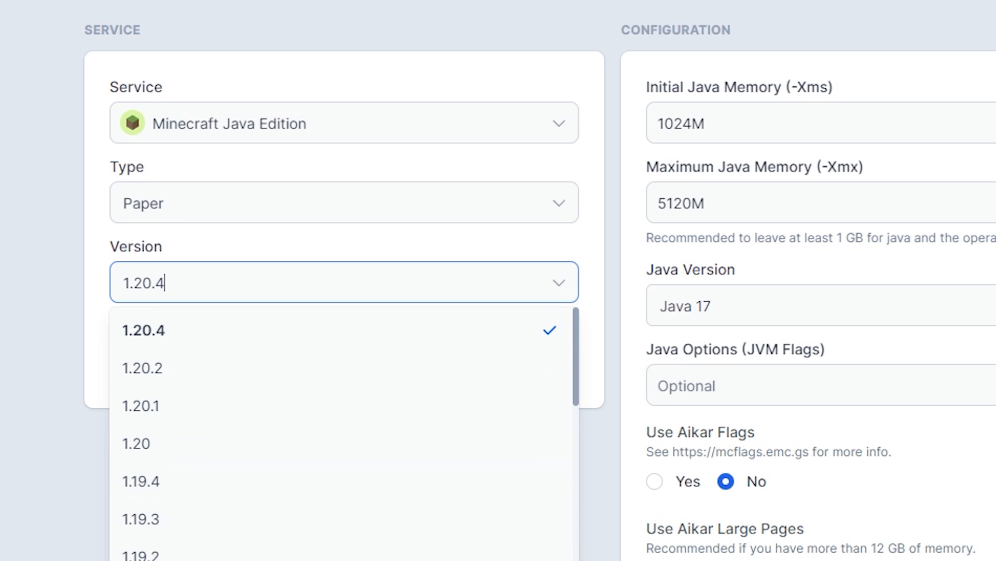
pyautogui.click(144, 330)
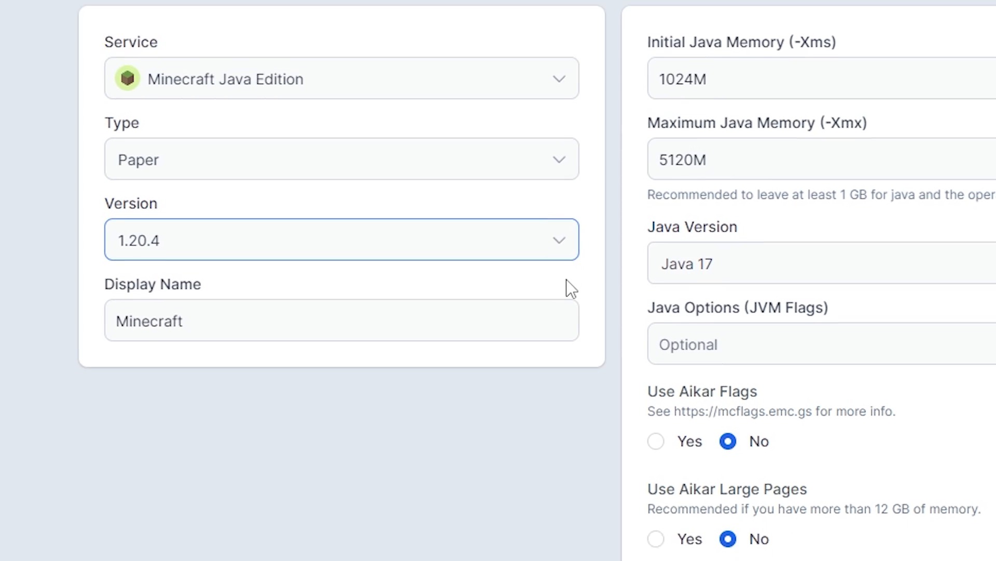
pyautogui.scroll(-3)
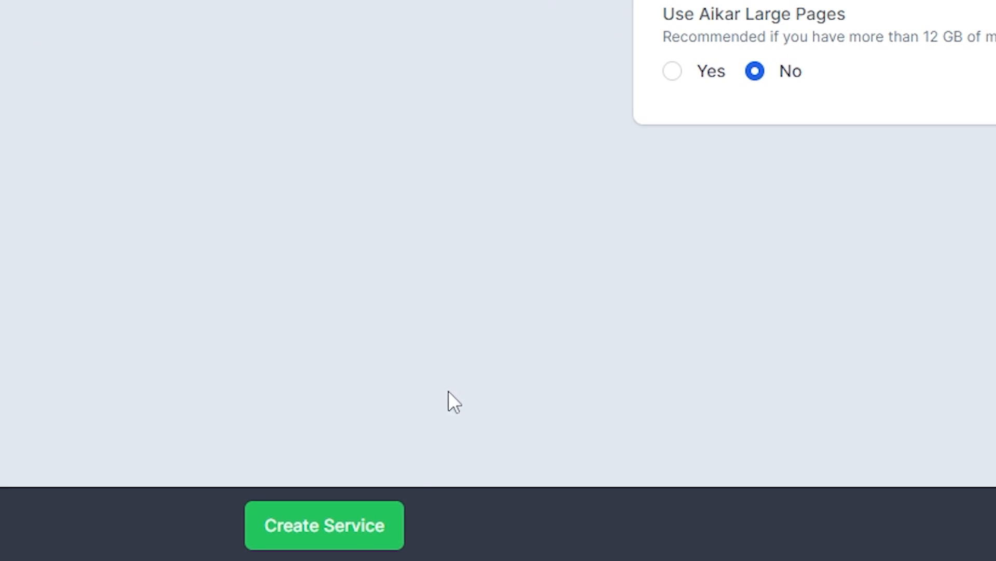
pyautogui.click(324, 525)
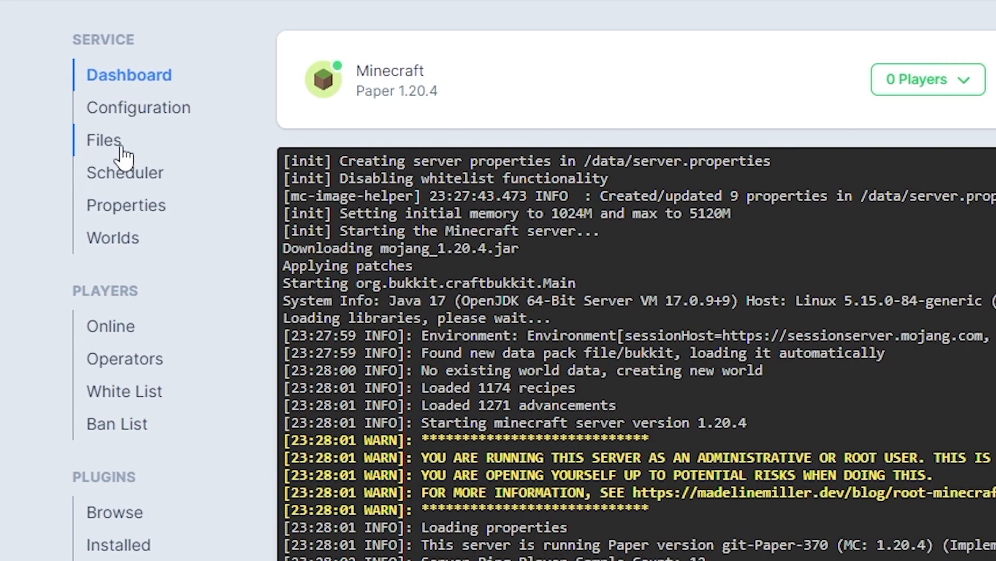
# Upload the EssentialsX, RoadsideShops and Vault jars into the plugins folder
pyautogui.click(103, 140)
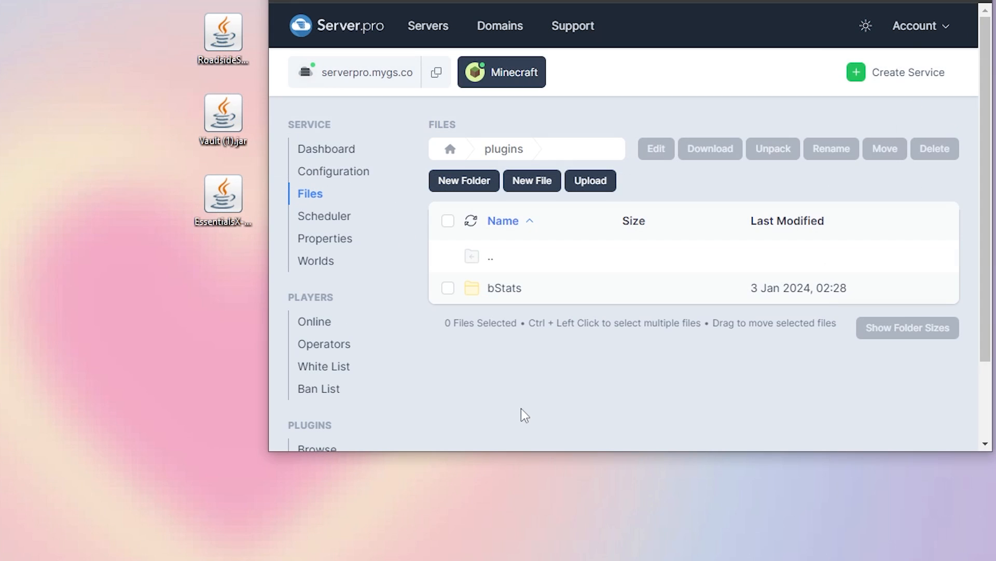
pyautogui.moveTo(157, 246)
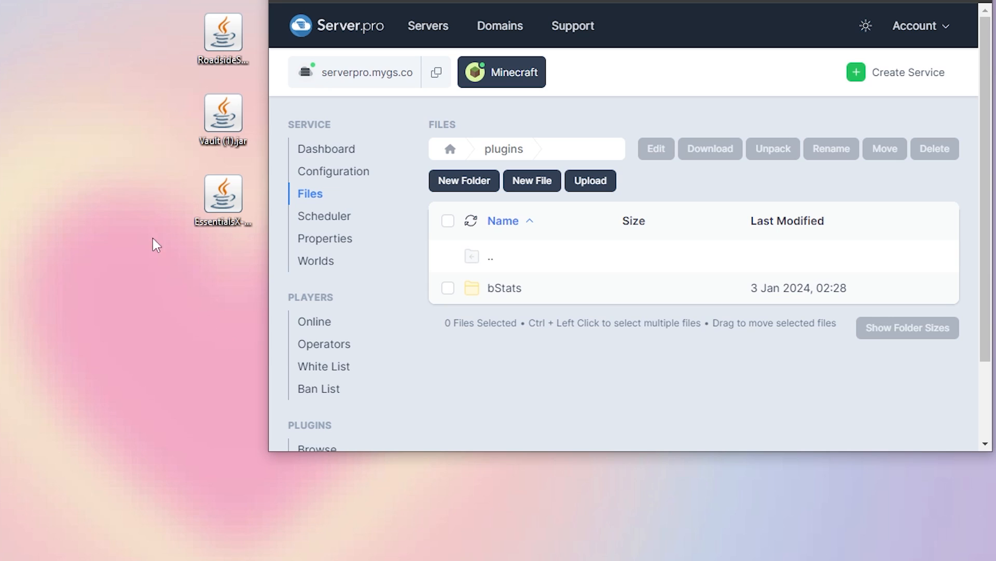
pyautogui.click(223, 36)
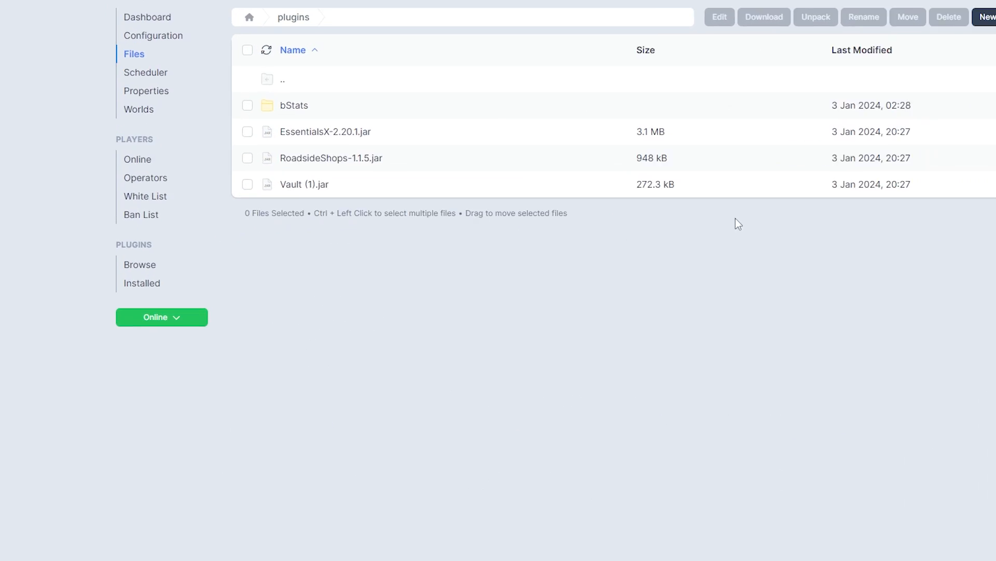
pyautogui.click(162, 317)
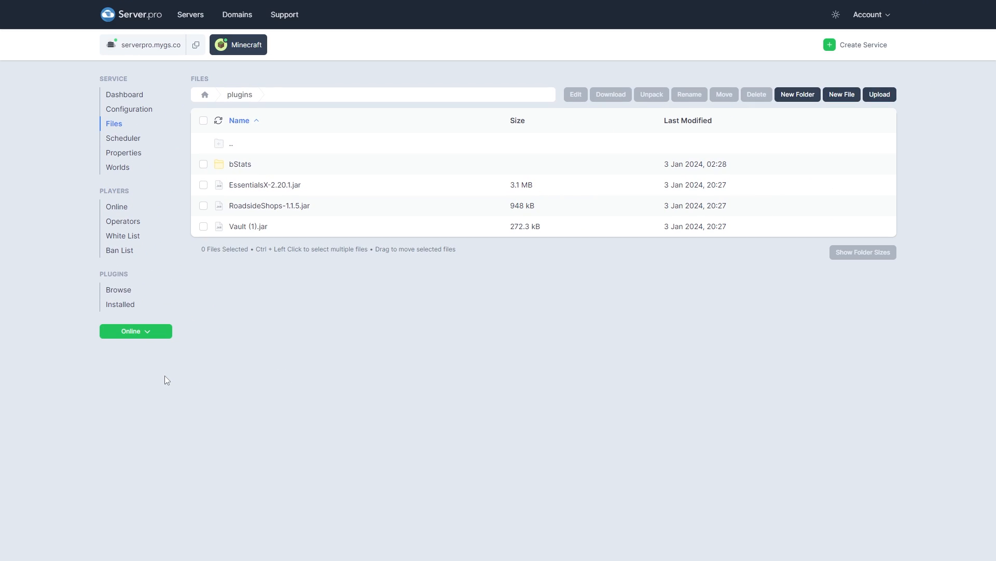
pyautogui.moveTo(158, 125)
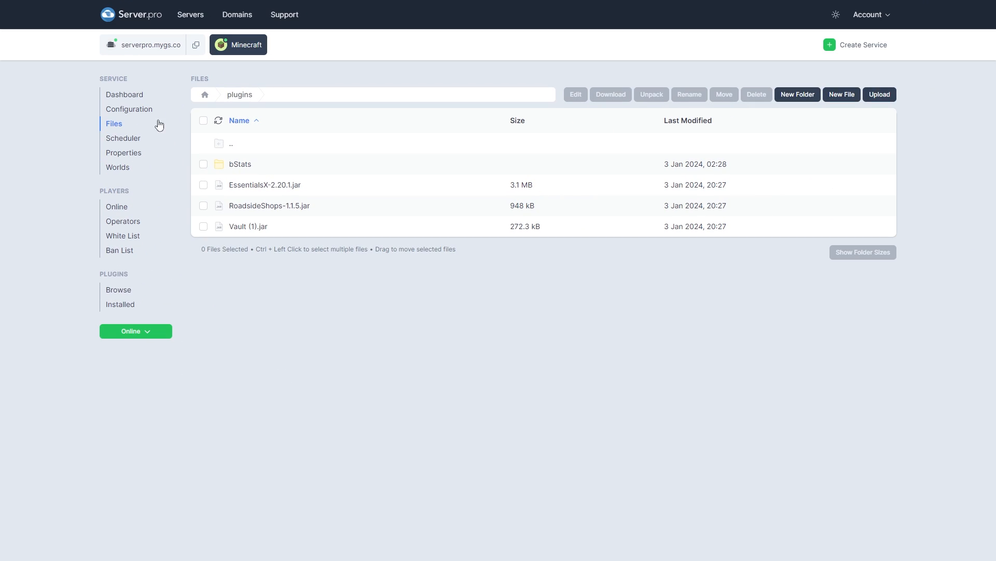
# Return to the dashboard console and highlight the Done startup line
pyautogui.click(125, 94)
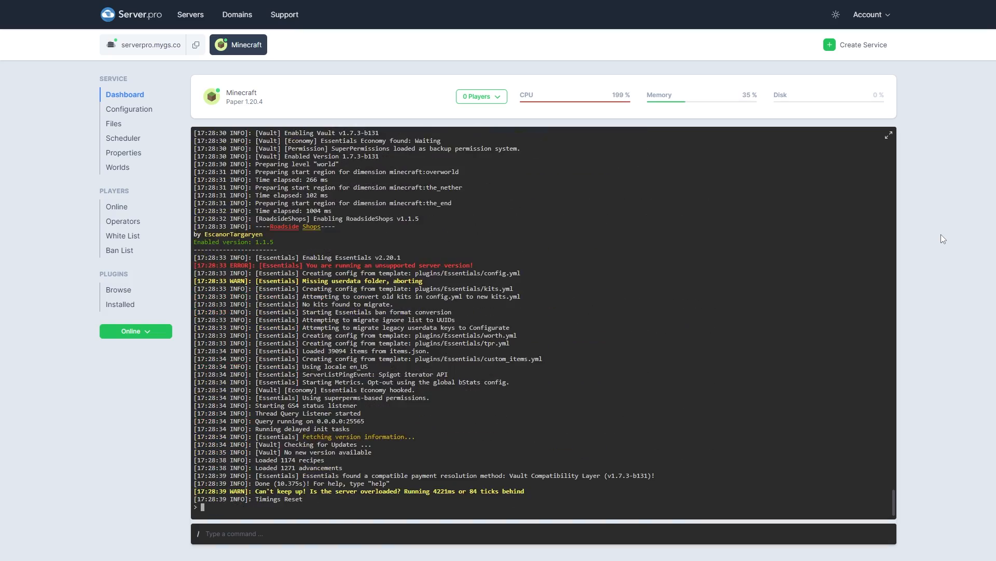
pyautogui.click(889, 135)
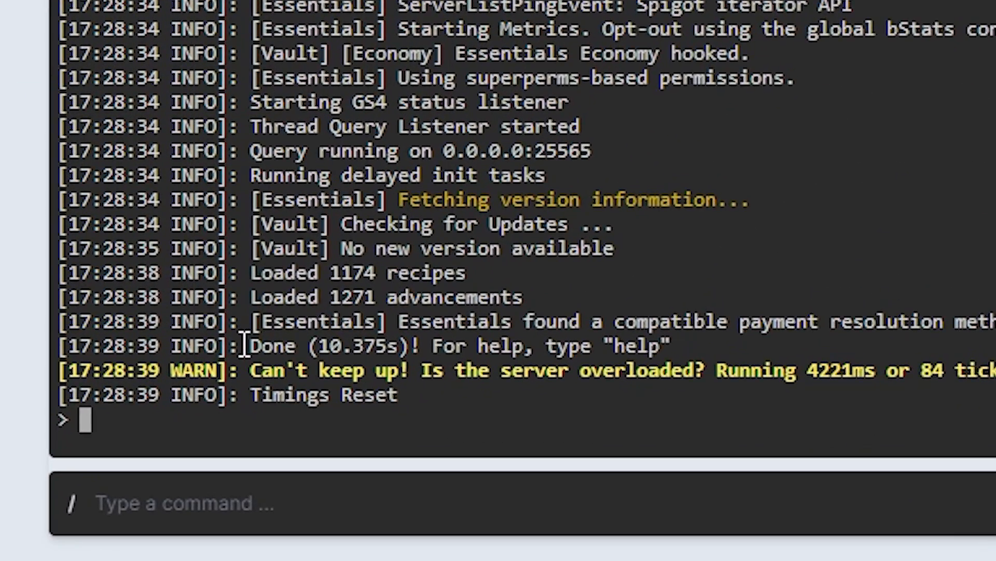
pyautogui.doubleClick(272, 346)
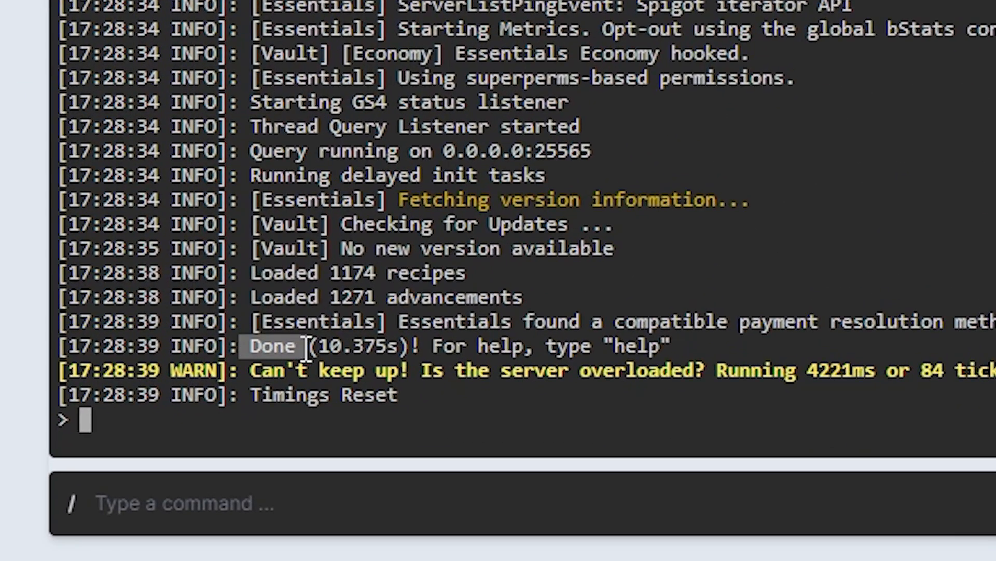